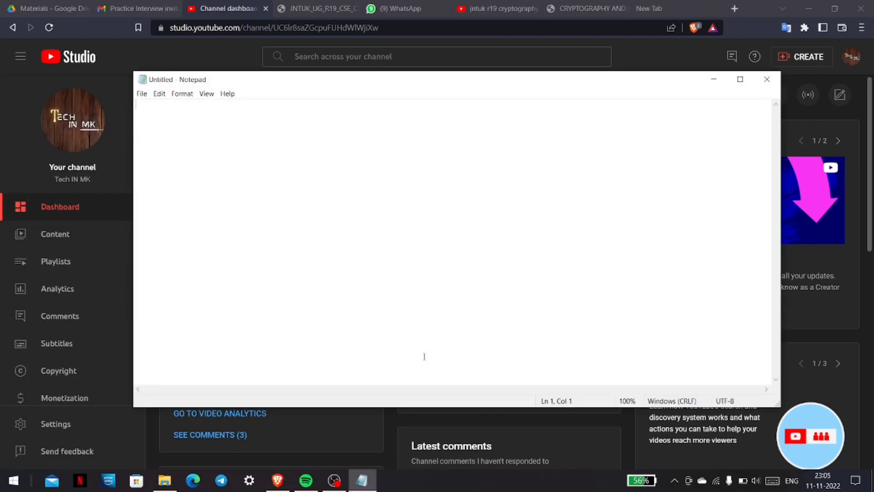
Finish the note saying the password is in the video so watch and listen, then close it
{"action": "type", "text": "PASSWORD IS I"}
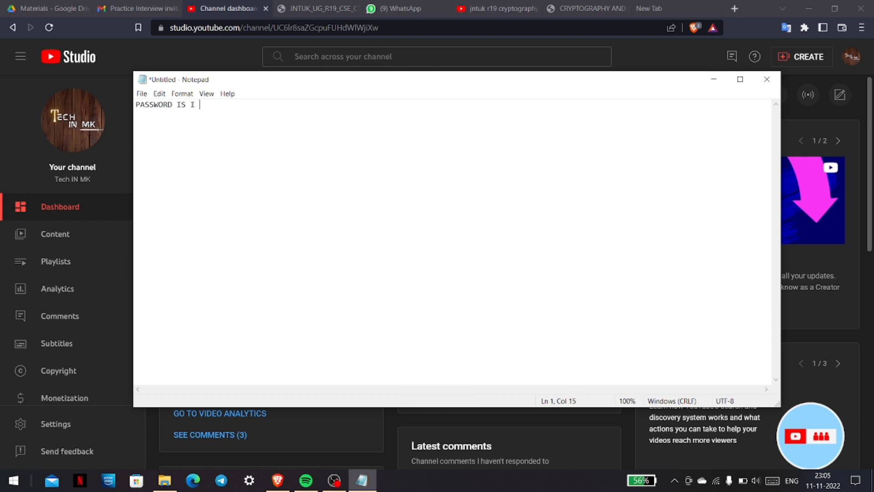
{"action": "type", "text": "N THE VI"}
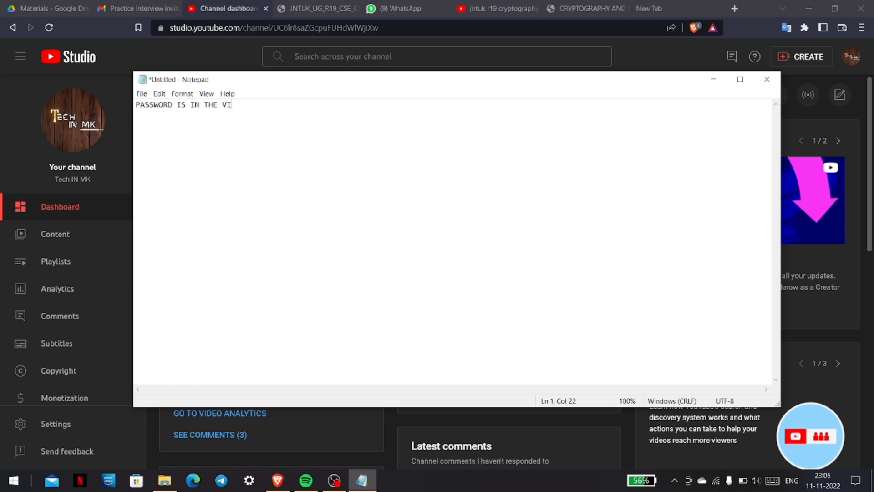
{"action": "type", "text": "DEO"}
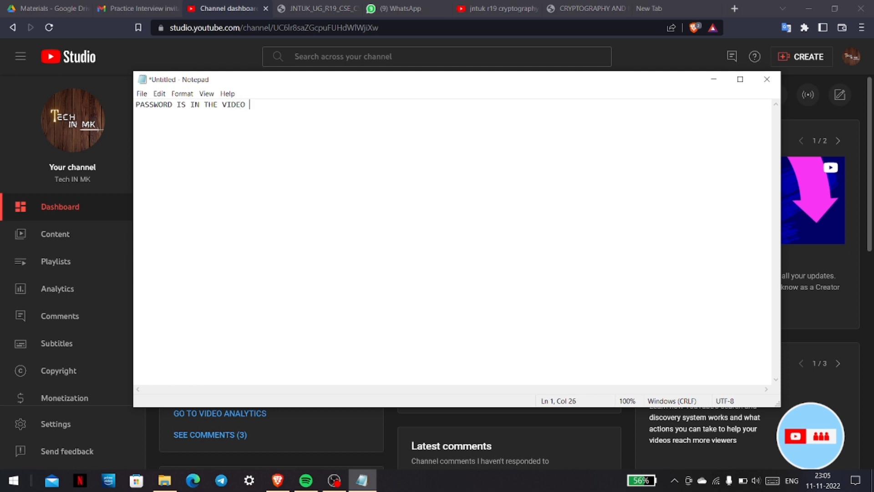
{"action": "type", "text": "SO WATCH FUL"}
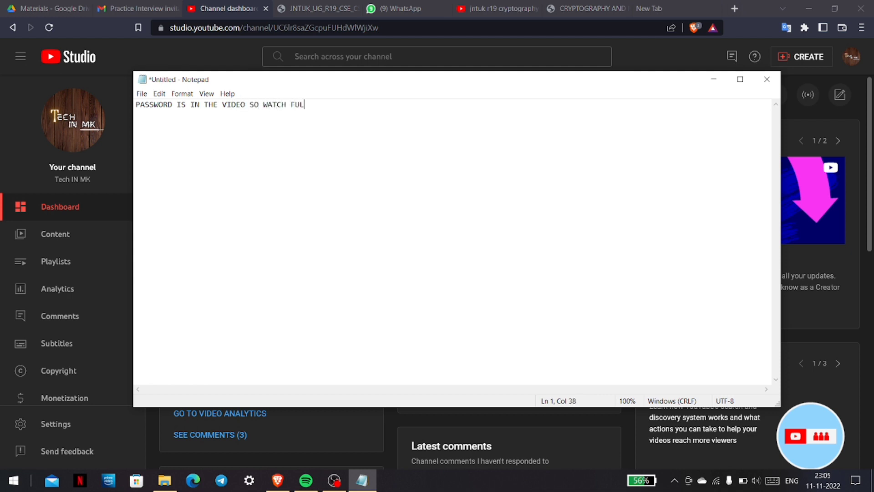
{"action": "type", "text": "L VIDEO AND"}
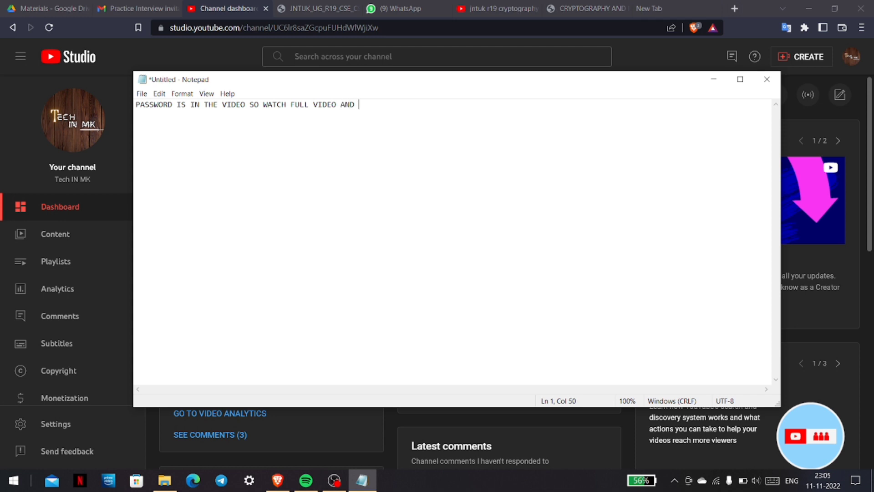
{"action": "type", "text": "LISTEN TO IT I"}
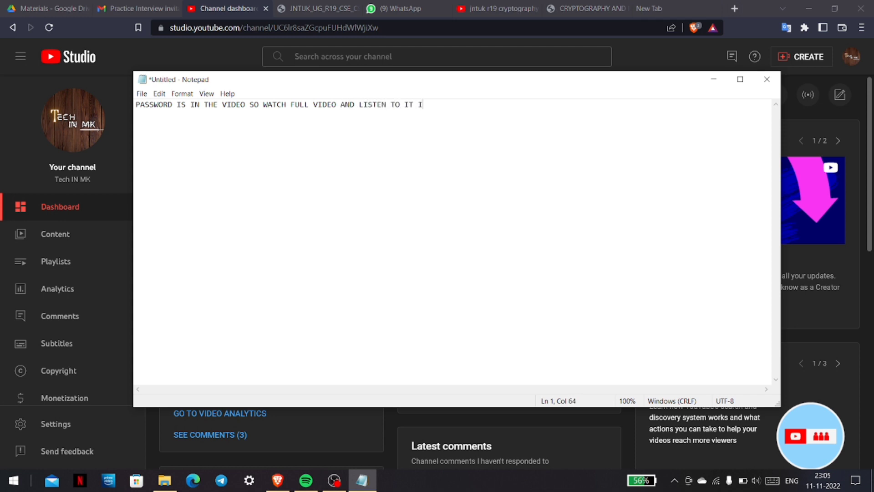
{"action": "type", "text": "S"}
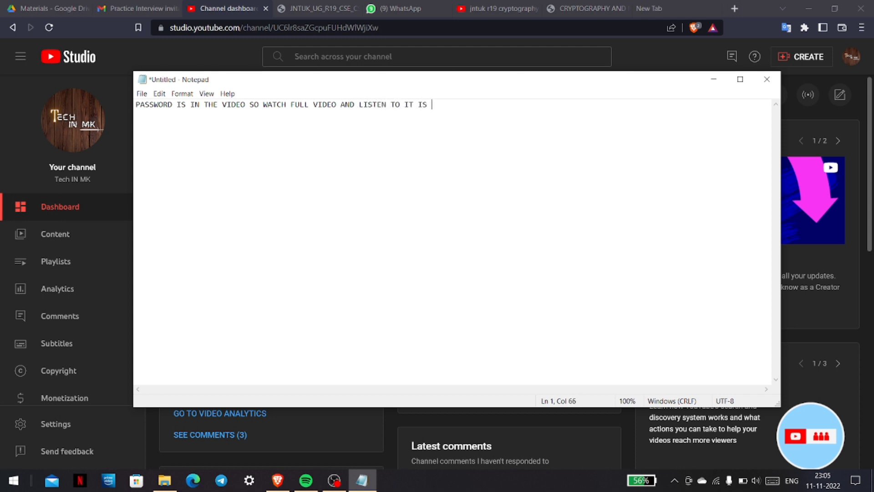
{"action": "type", "text": "VERY VERY"}
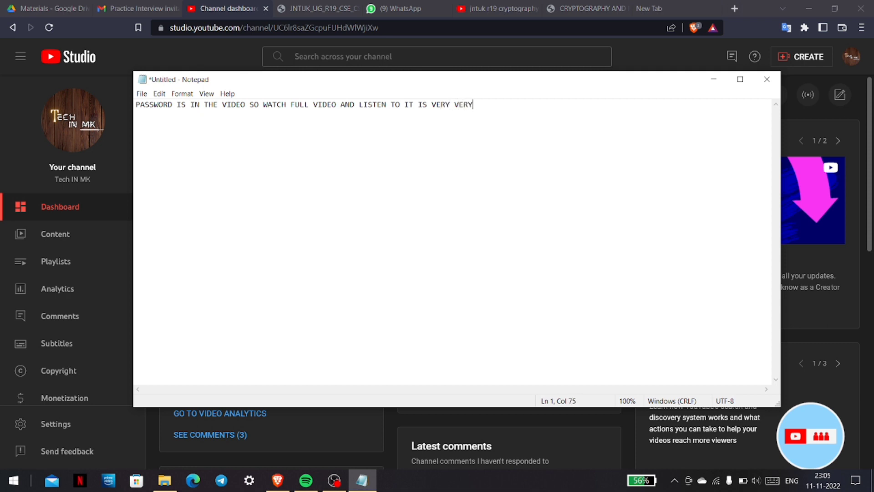
{"action": "type", "text": "IMPORTA"}
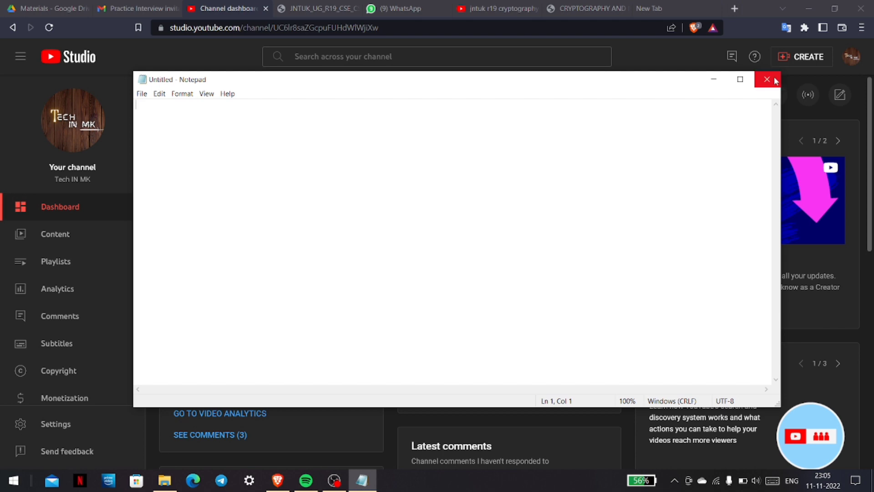
{"action": "left_click", "coordinate": [767, 79]}
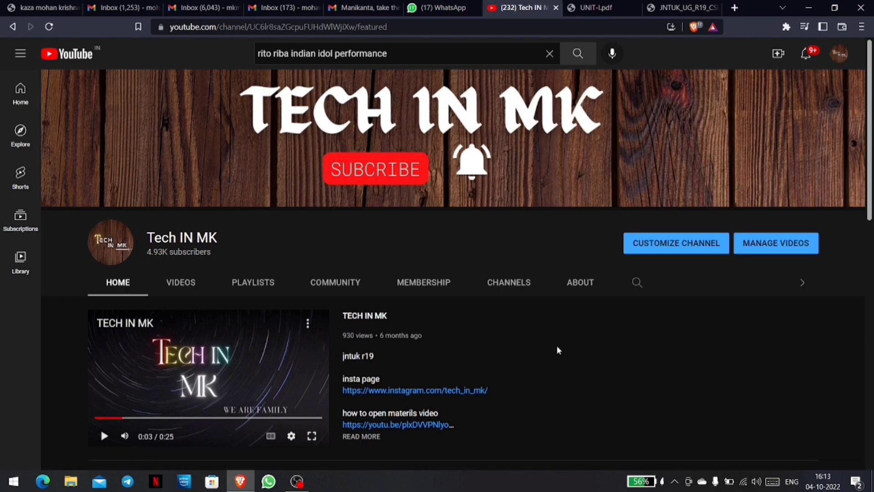
{"action": "mouse_move", "coordinate": [180, 282]}
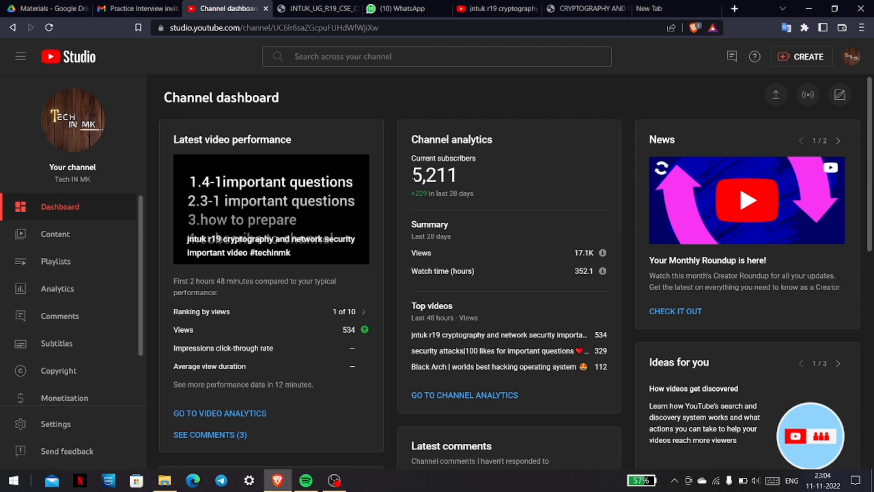
{"action": "mouse_move", "coordinate": [463, 249]}
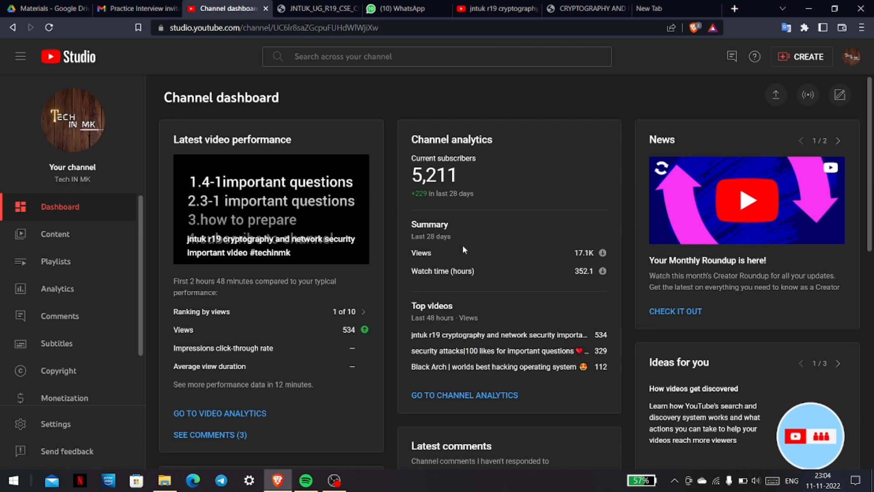
{"action": "mouse_move", "coordinate": [389, 312]}
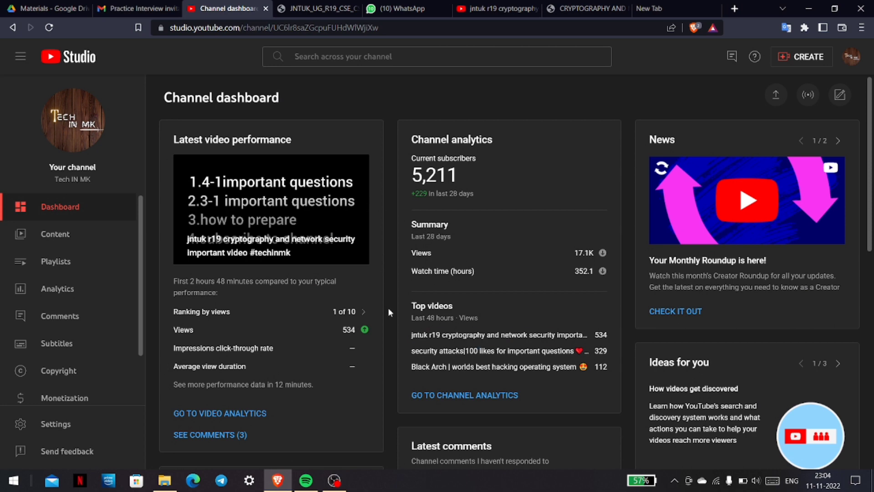